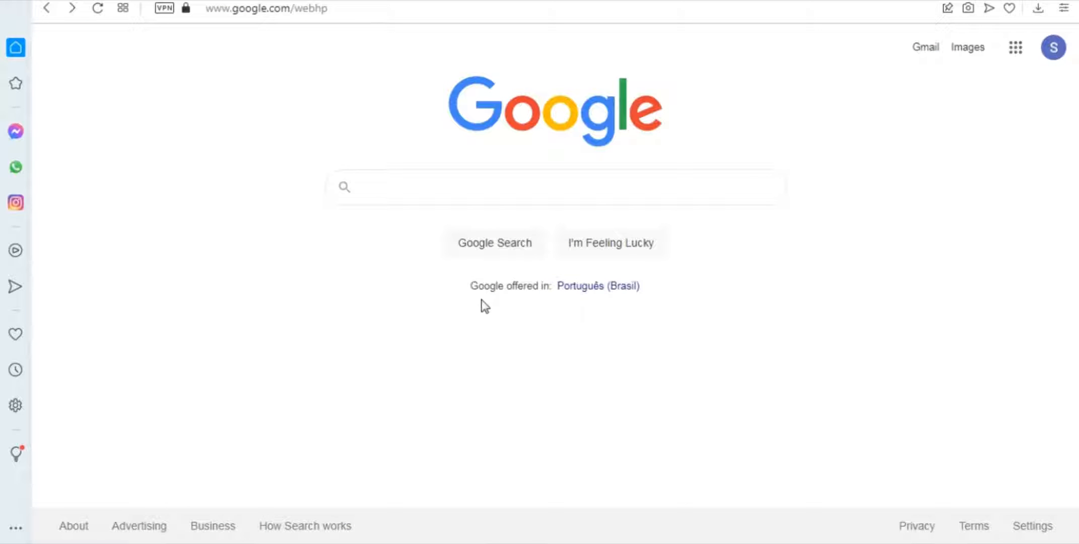
mouse_move(501, 163)
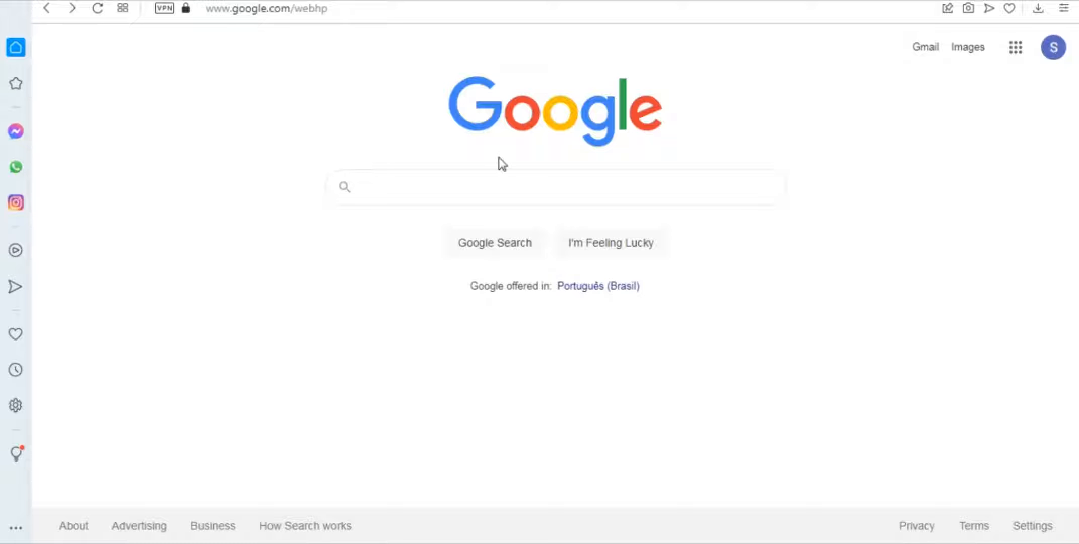
mouse_move(250, 42)
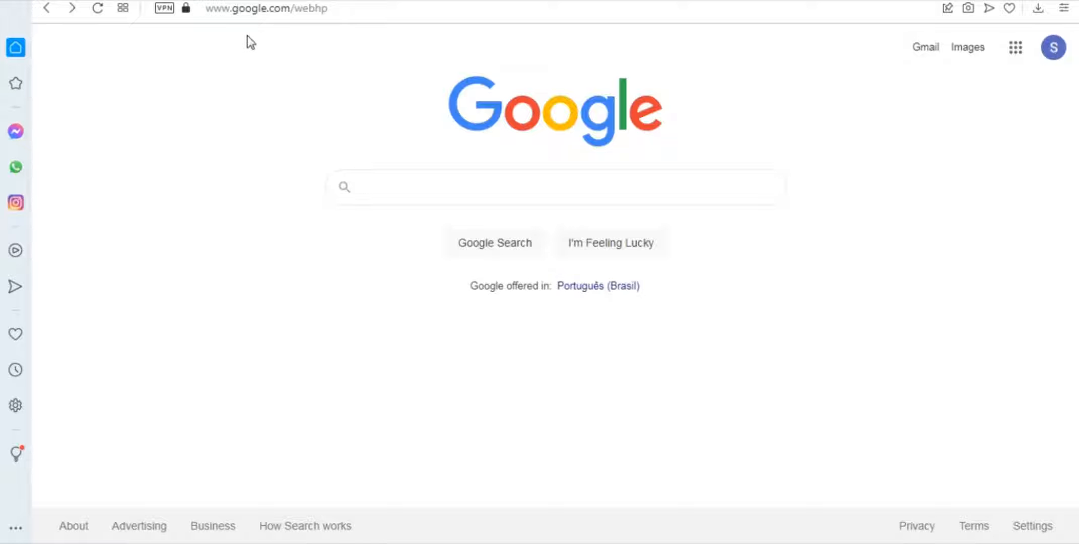
mouse_move(150, 202)
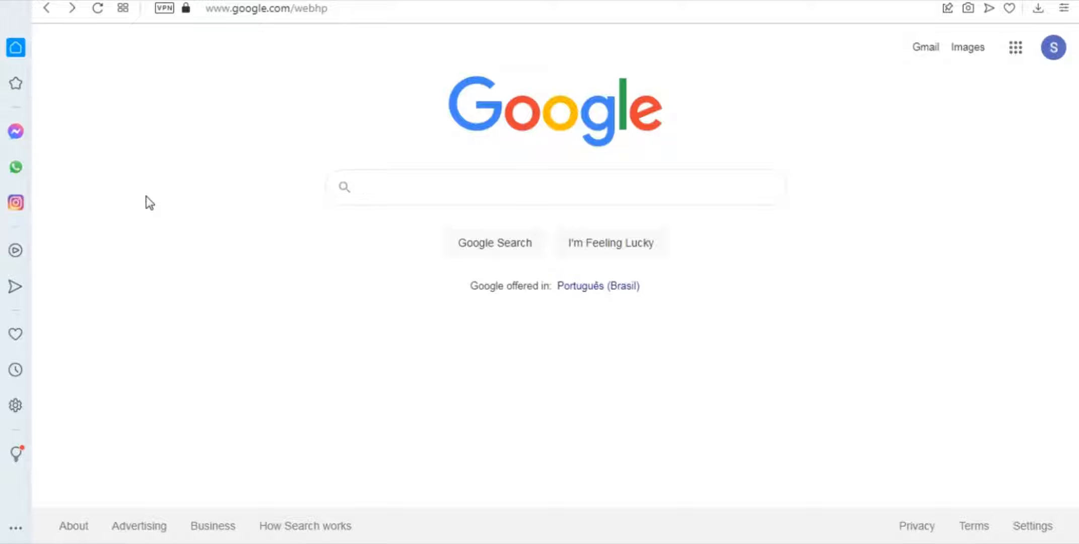
Open the recent search history dropdown from the Google home page search box
left_click(555, 187)
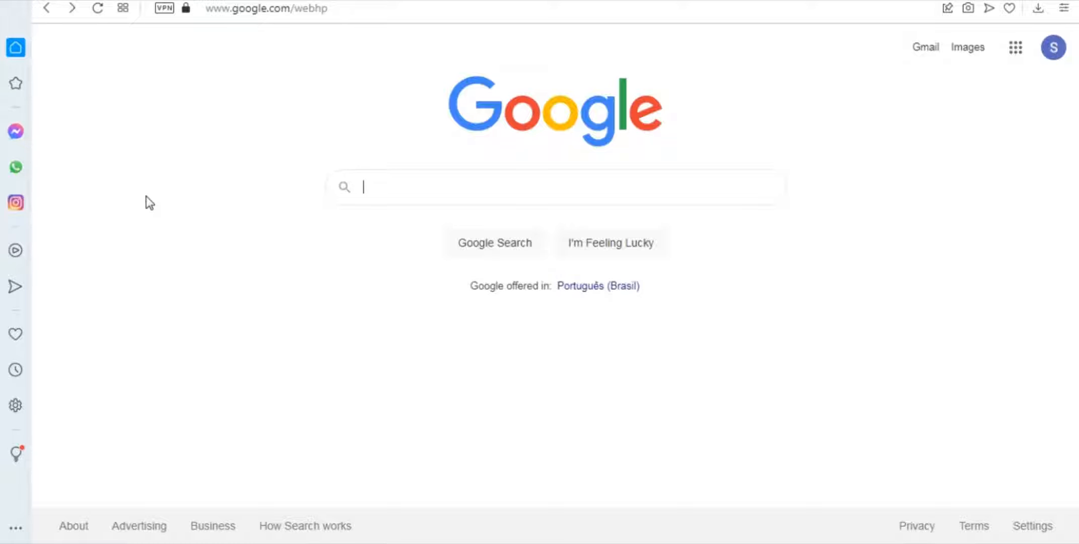
mouse_move(444, 363)
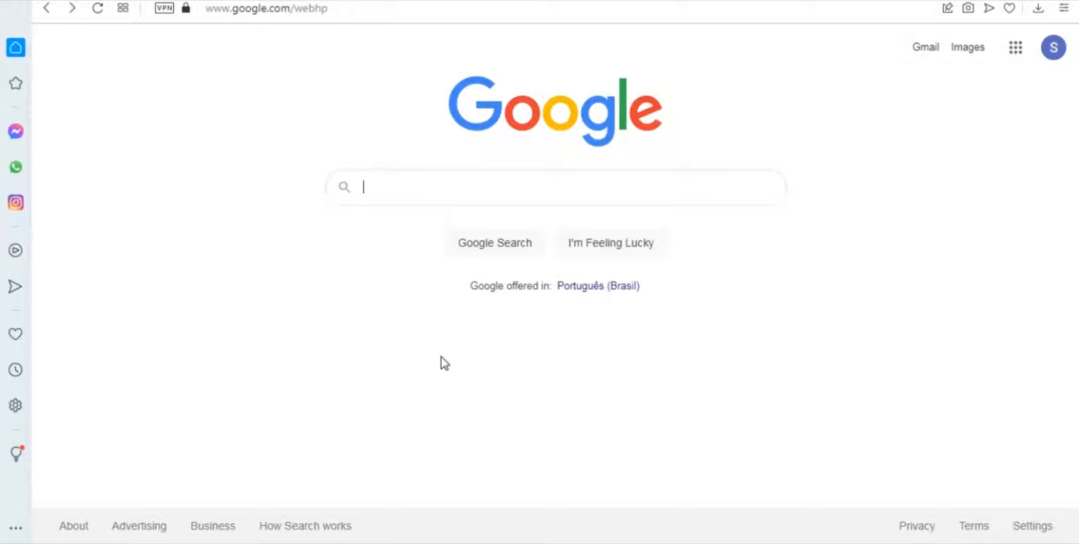
mouse_move(521, 219)
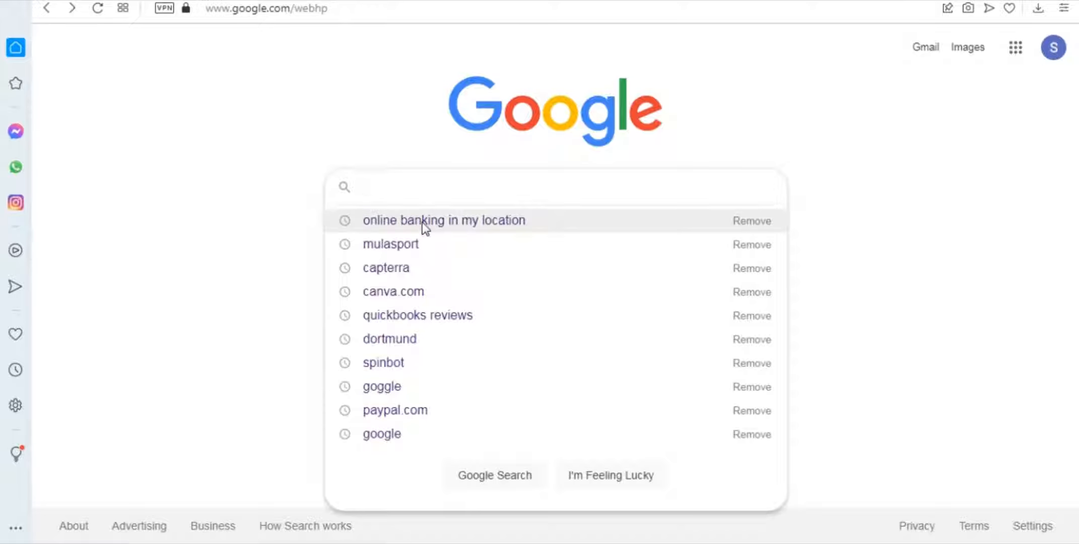
Rerun the 'online banking in my location' search and scroll through the bank results
left_click(444, 220)
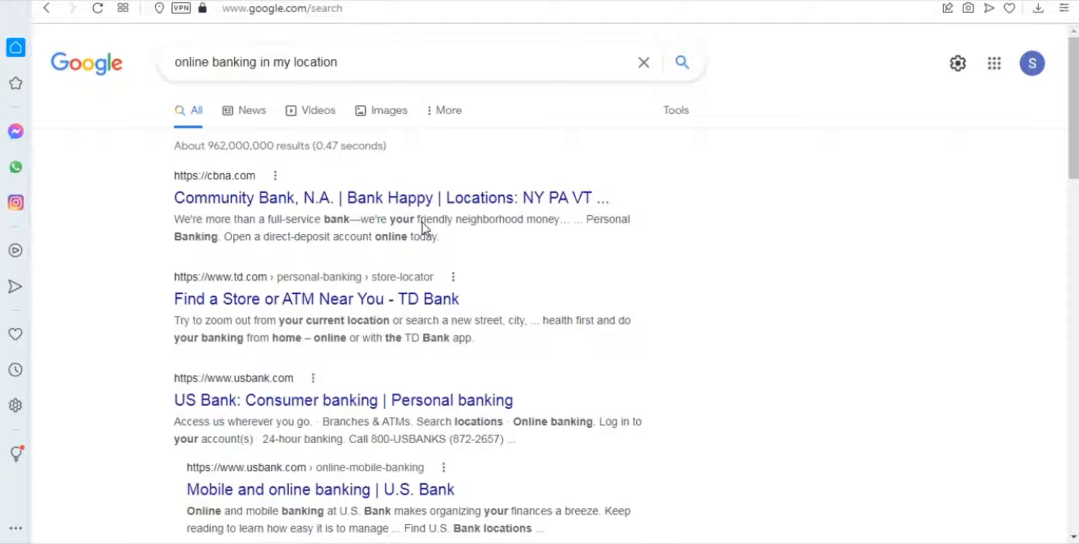
mouse_move(674, 325)
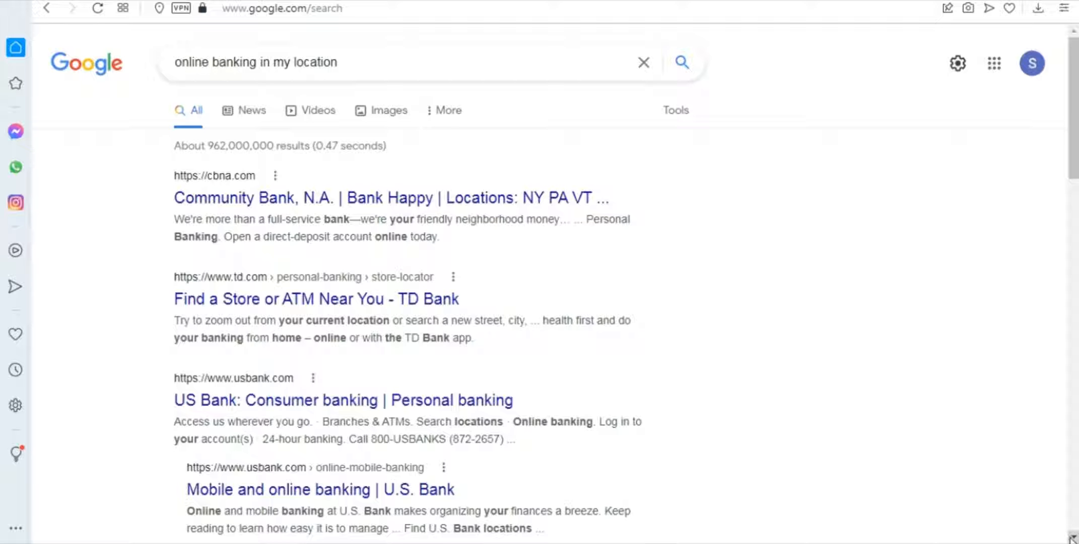
scroll("down", 3)
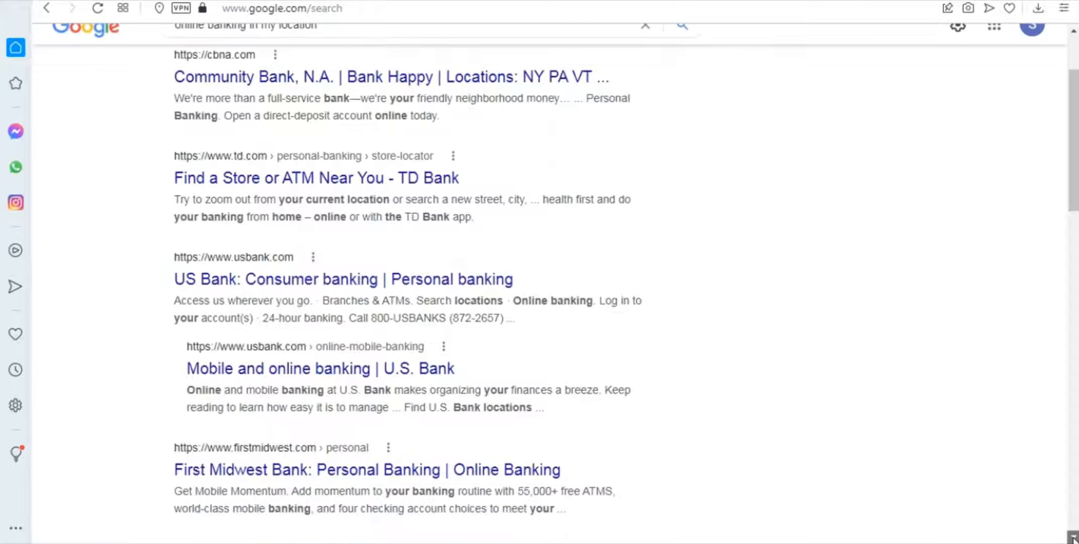
scroll("down", 3)
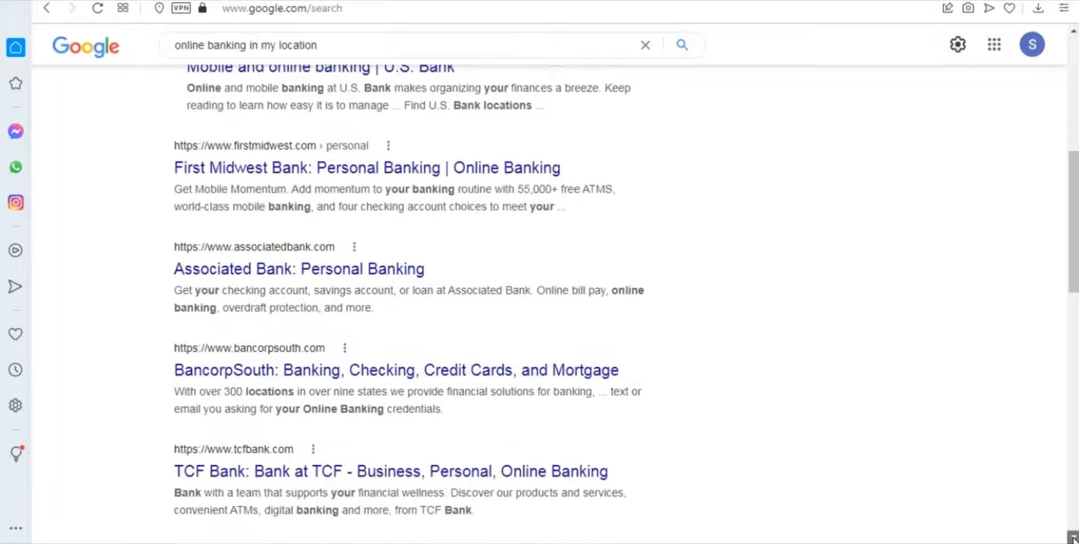
scroll("down", 3)
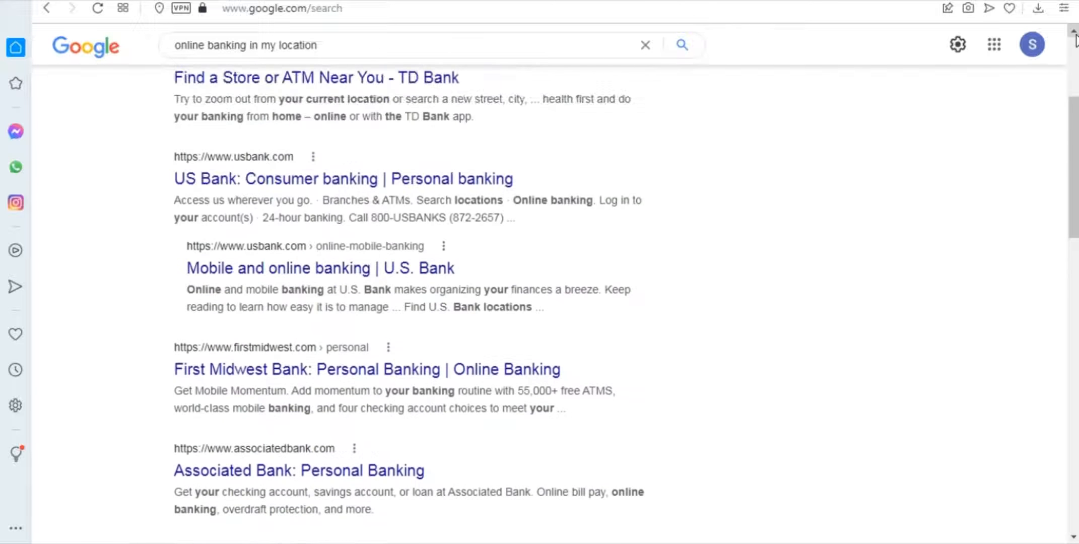
scroll("up", 3)
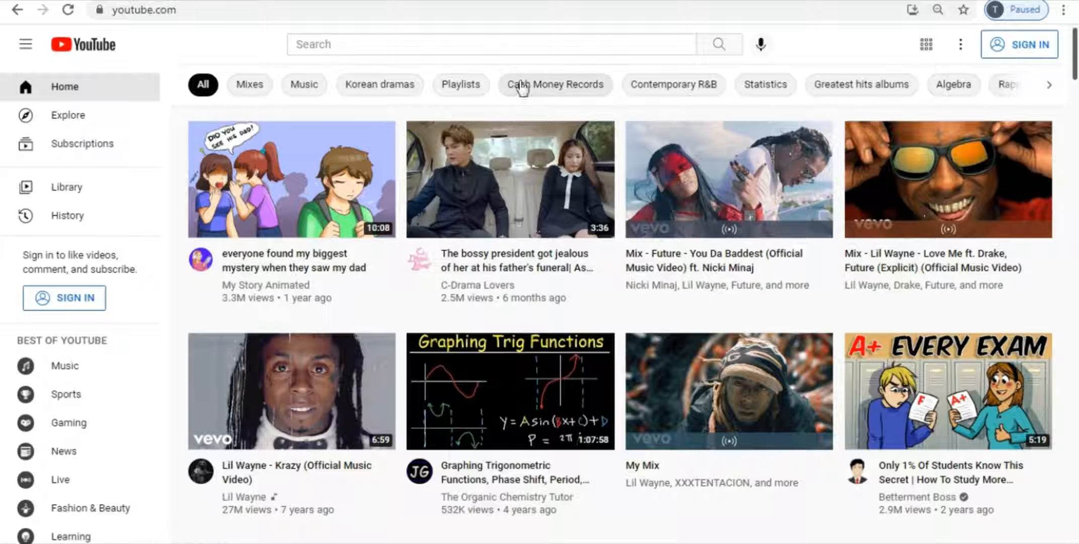
Search YouTube for the #shorts hashtag via the '#' suggestion
type("#")
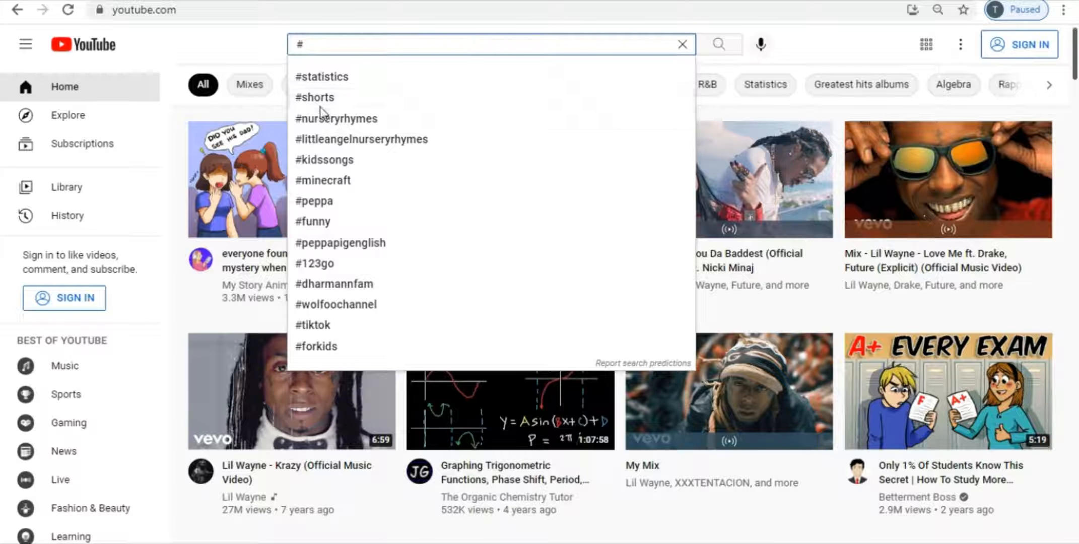
left_click(314, 98)
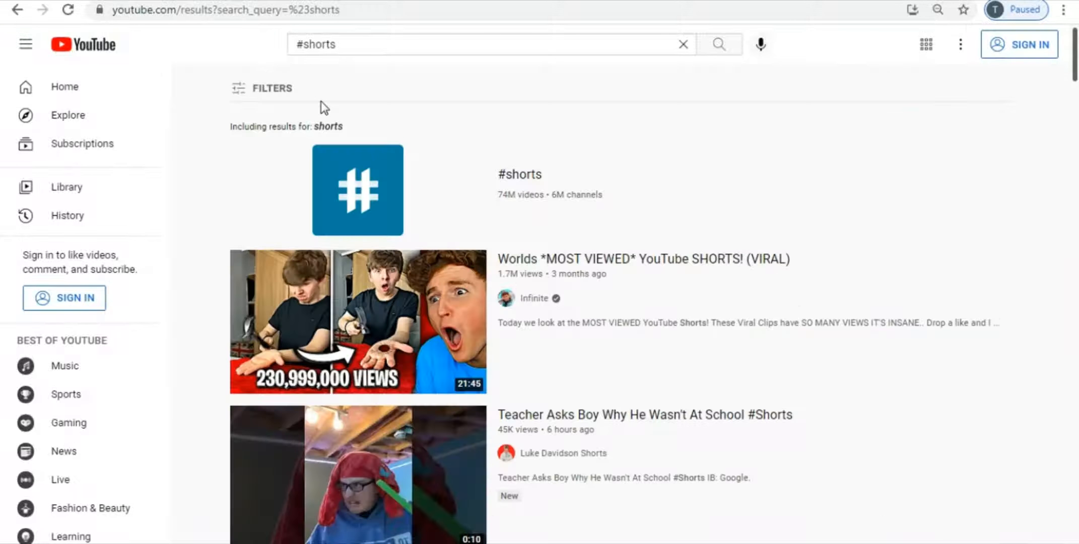
mouse_move(375, 194)
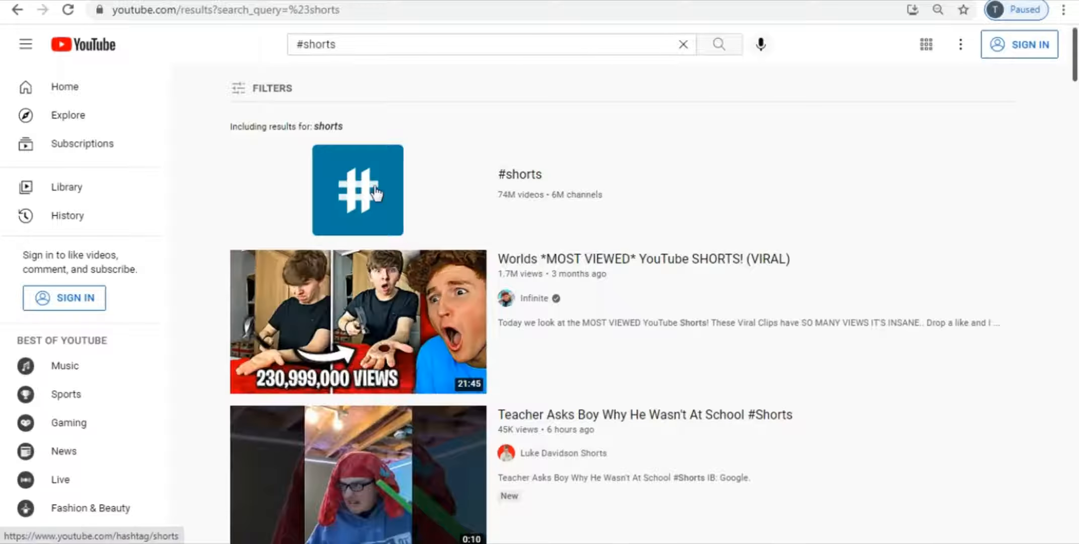
Open the #shorts hashtag page and scroll its short-video grid
left_click(357, 191)
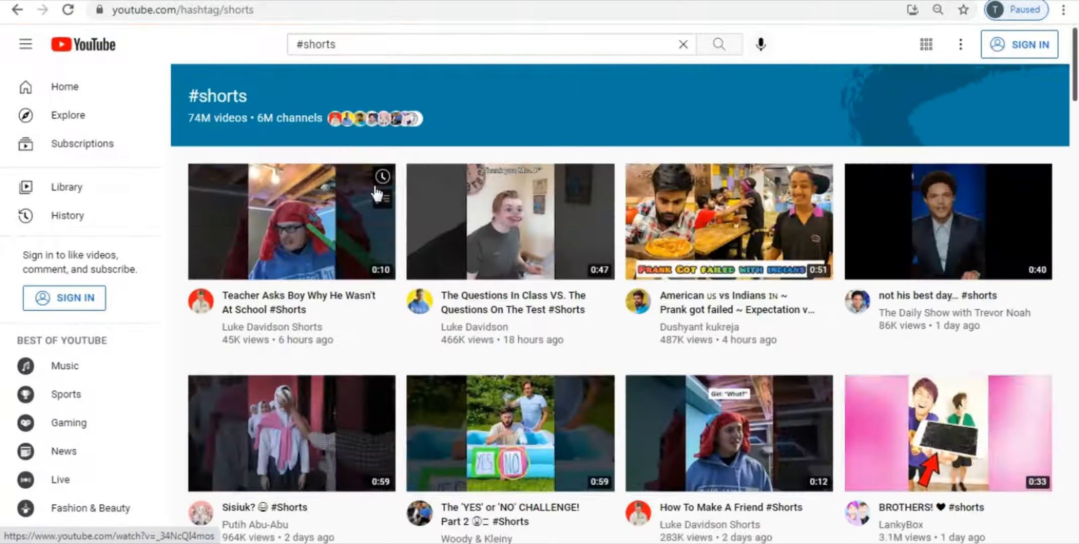
scroll("down", 3)
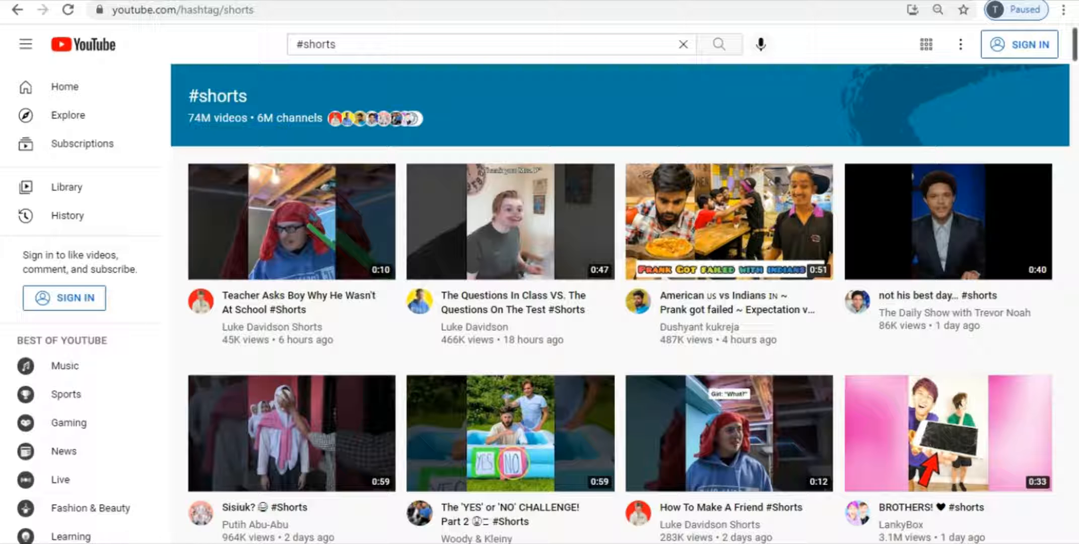
scroll("down", 3)
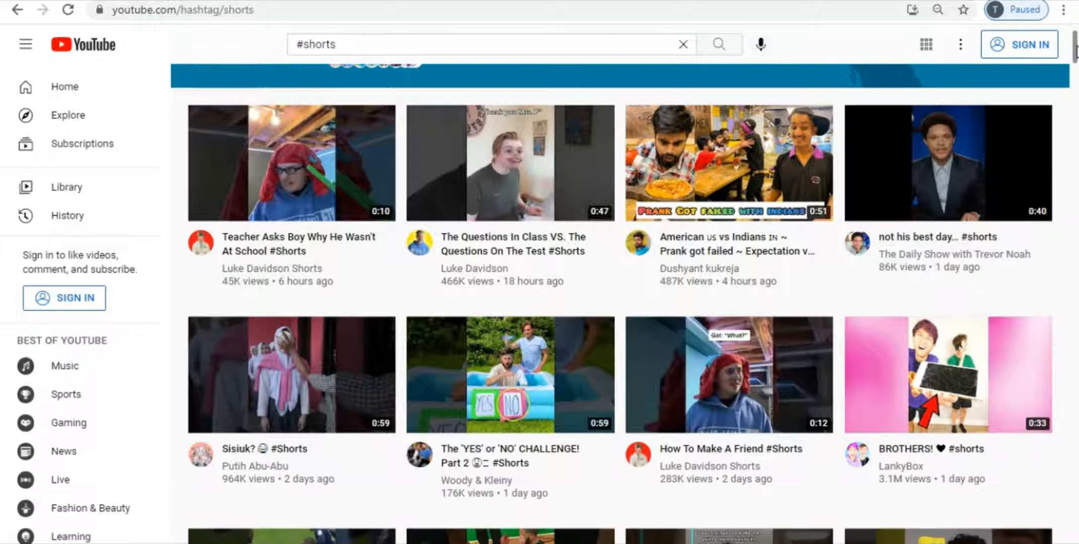
scroll("down", 3)
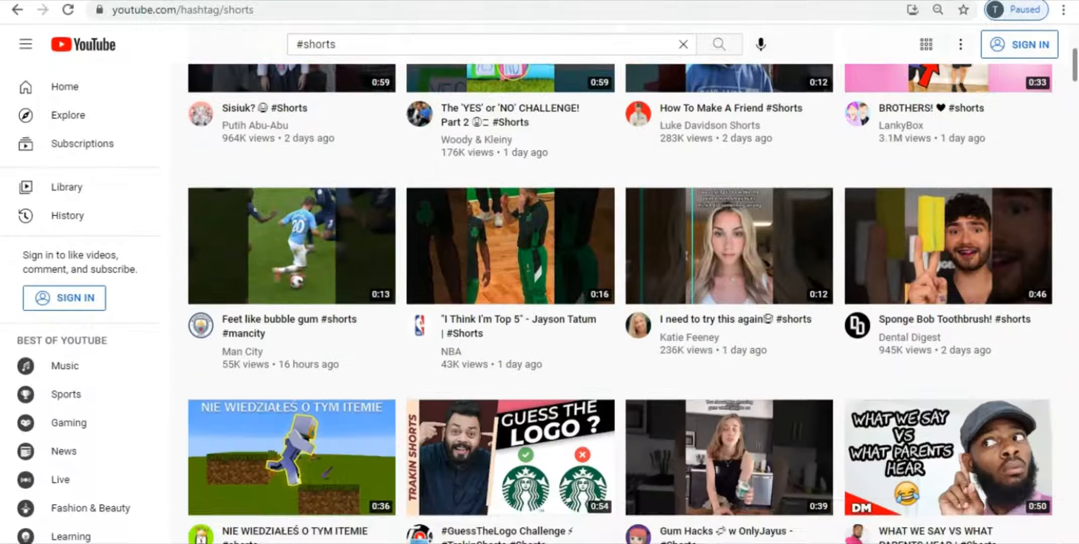
scroll("down", 3)
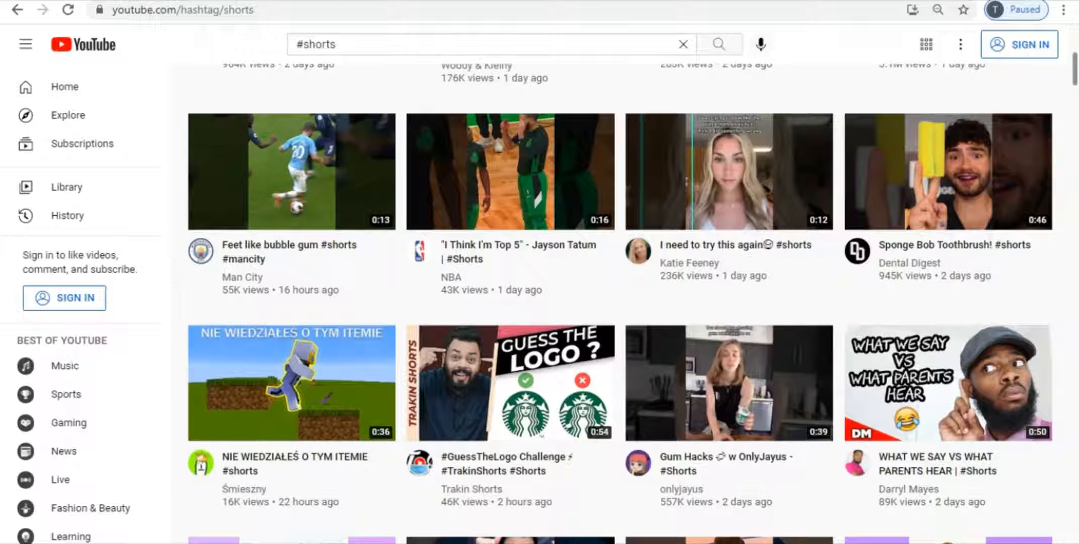
scroll("down", 3)
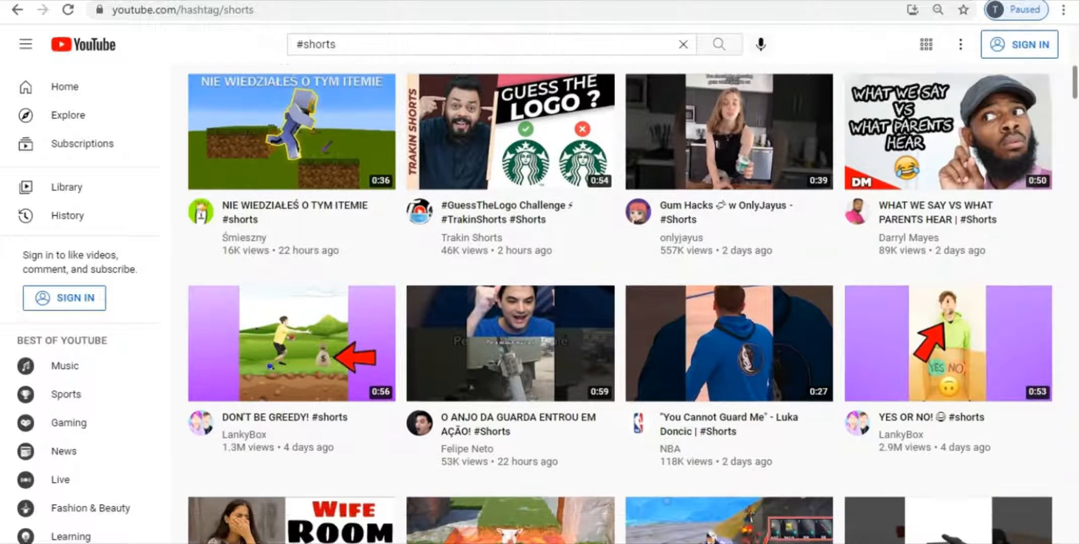
scroll("down", 3)
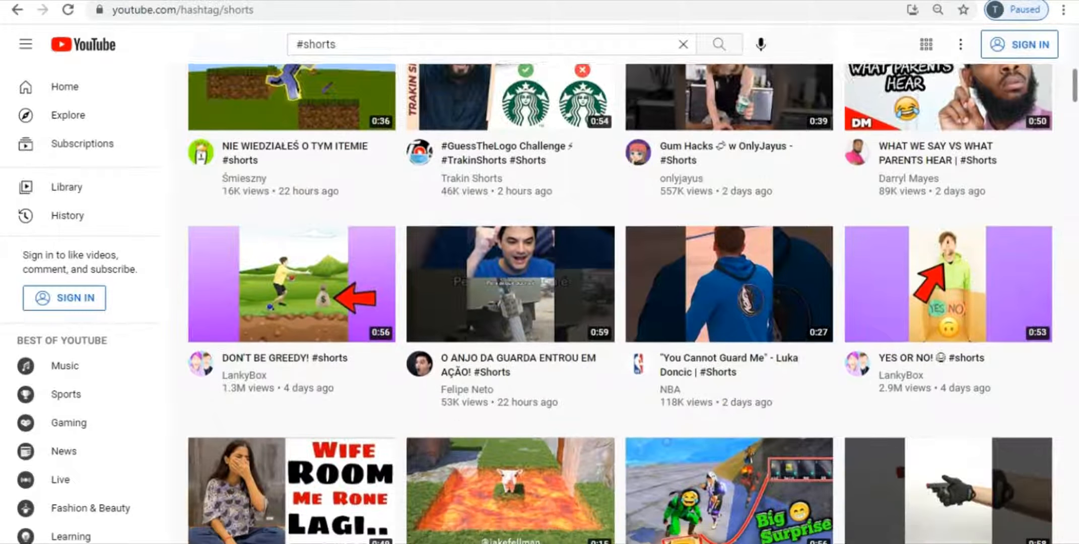
scroll("down", 3)
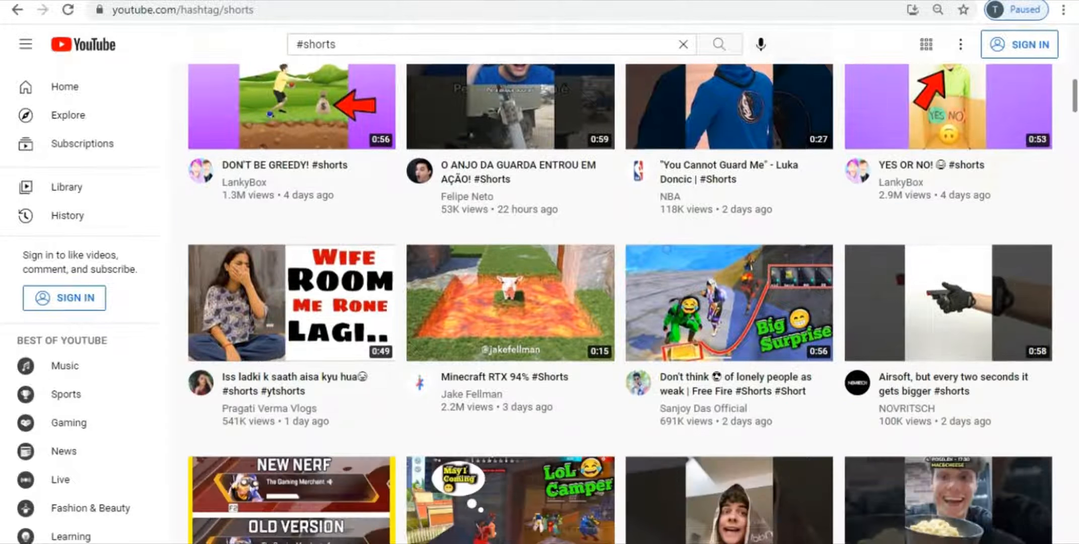
scroll("down", 3)
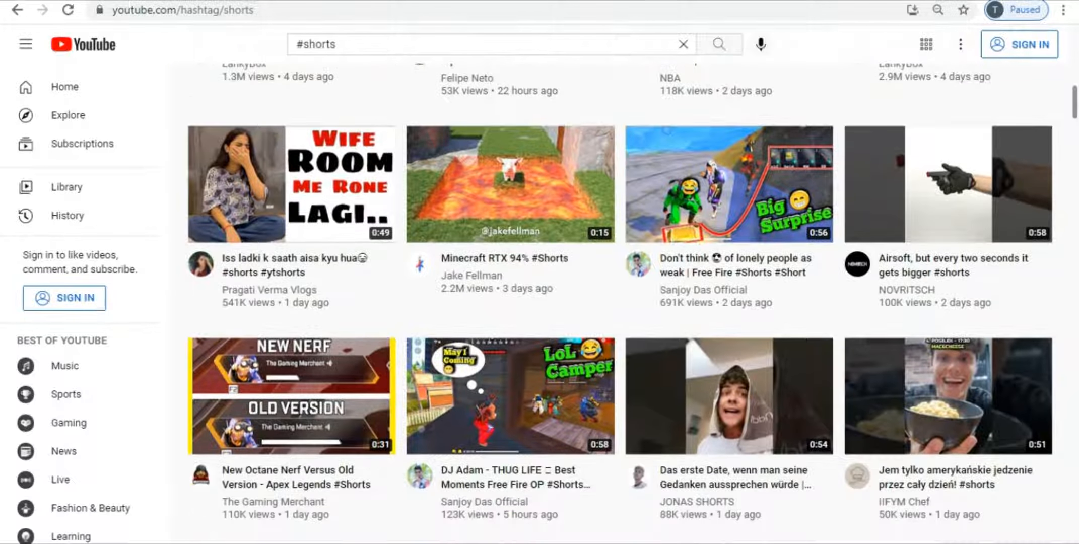
scroll("down", 3)
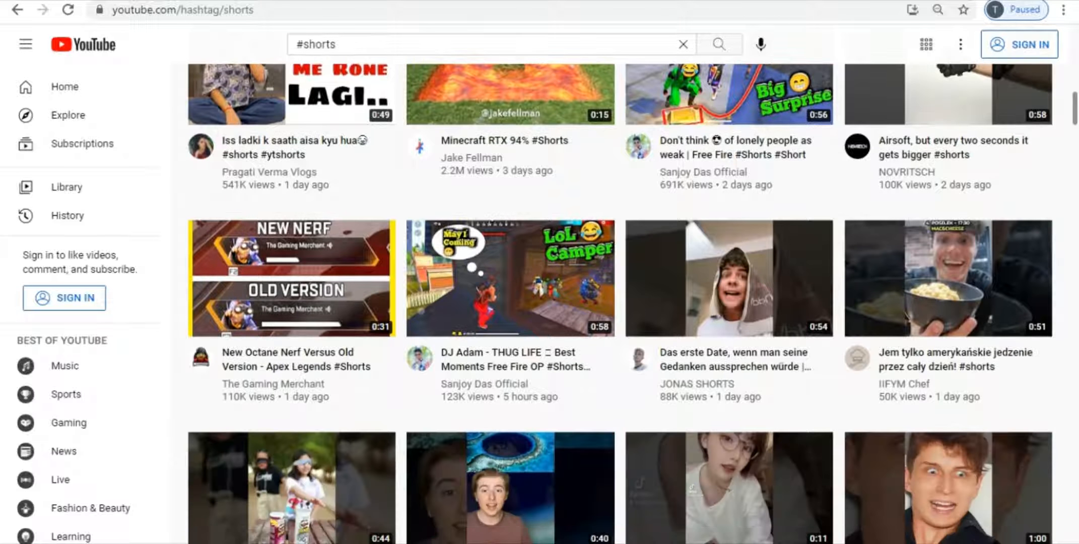
scroll("down", 3)
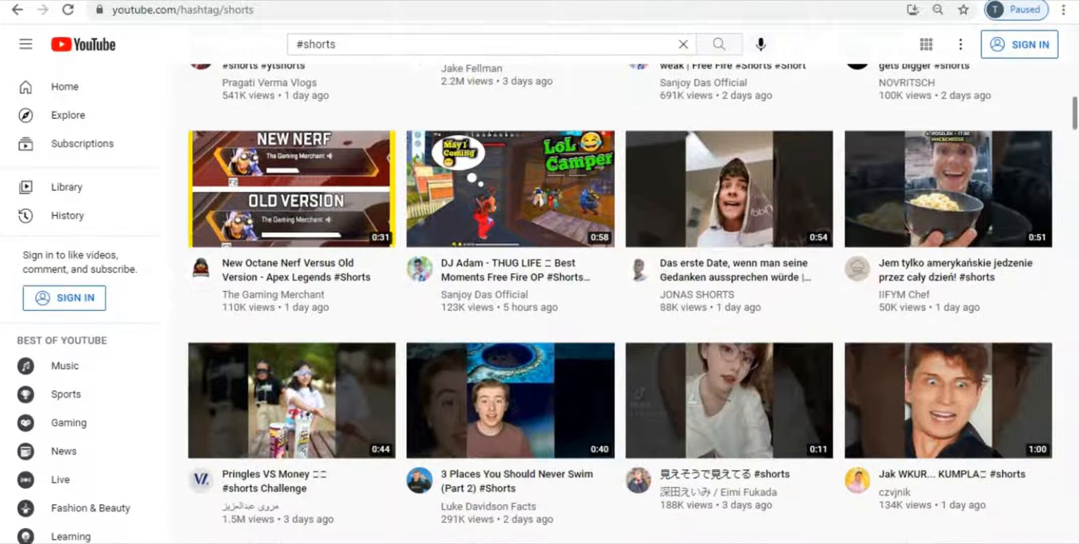
scroll("down", 3)
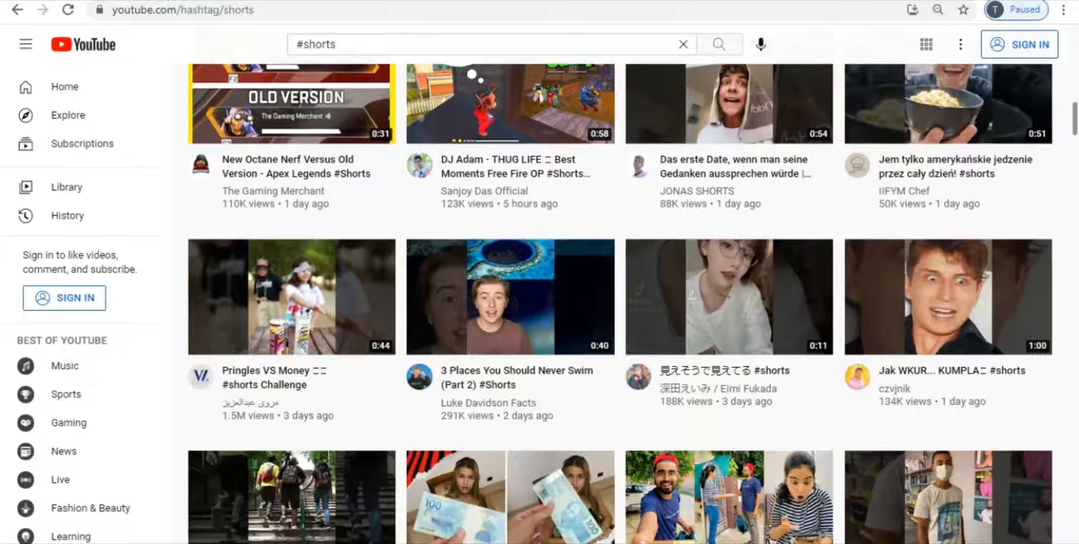
scroll("down", 3)
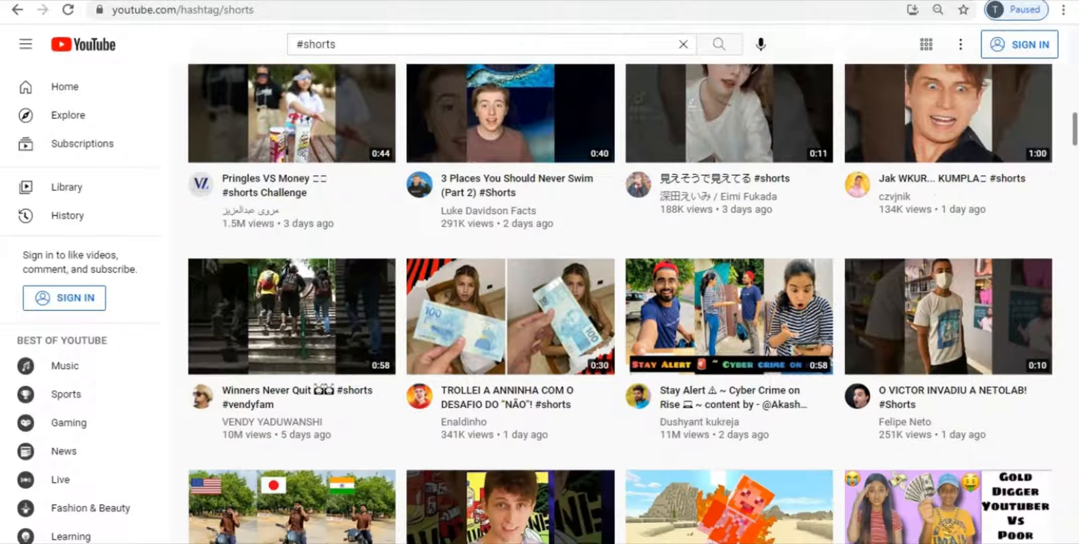
scroll("down", 3)
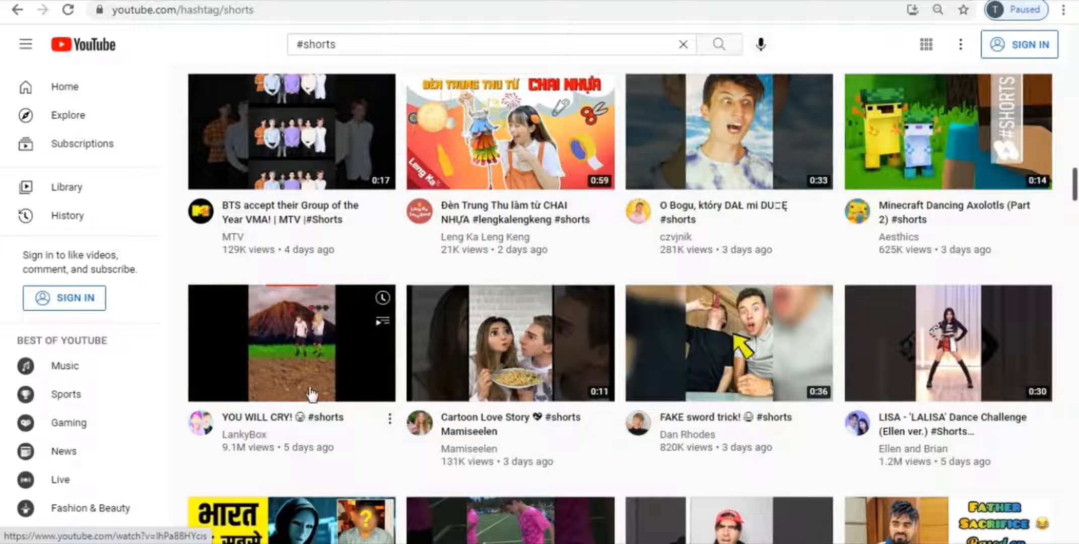
mouse_move(265, 465)
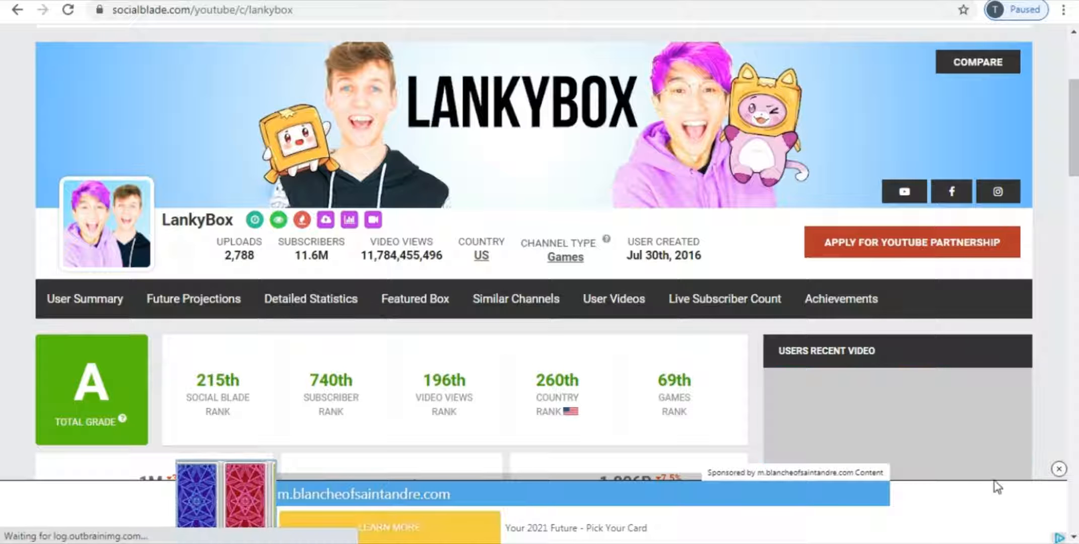
Scroll LankyBox's Social Blade page down to the estimated monthly and yearly earnings
scroll("down", 3)
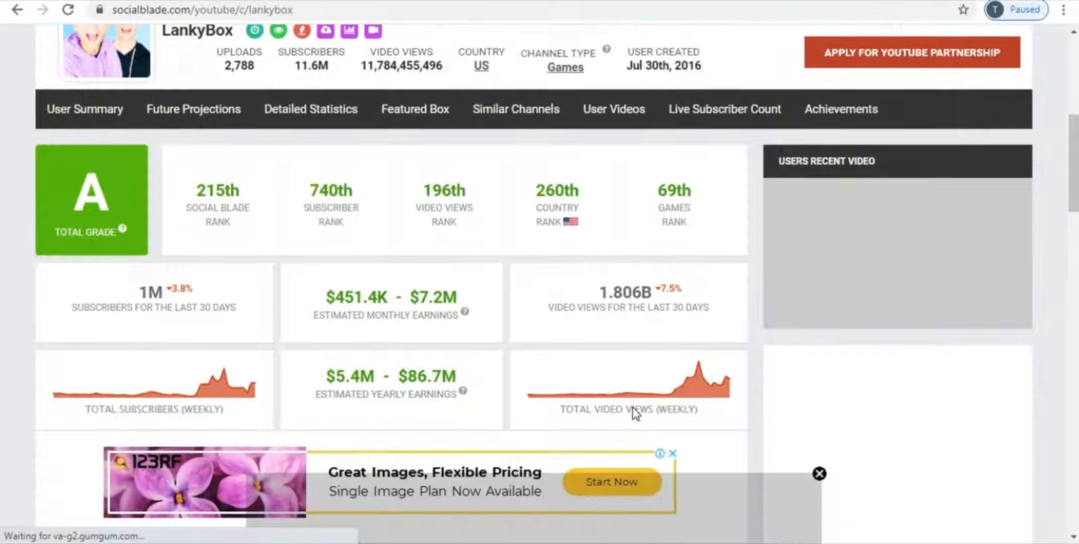